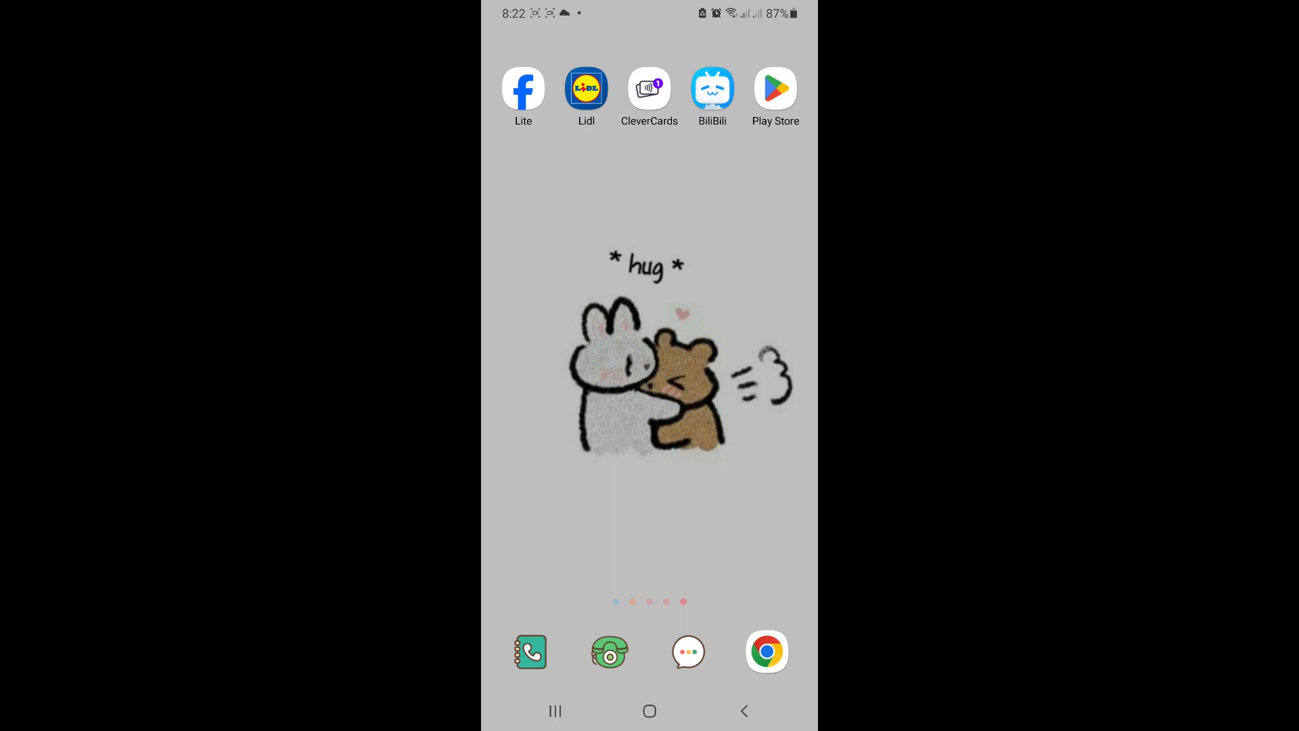
Launch the Play Store and search for 'bilibili' via the 'bili' suggestion
{"action": "left_click", "coordinate": [775, 87]}
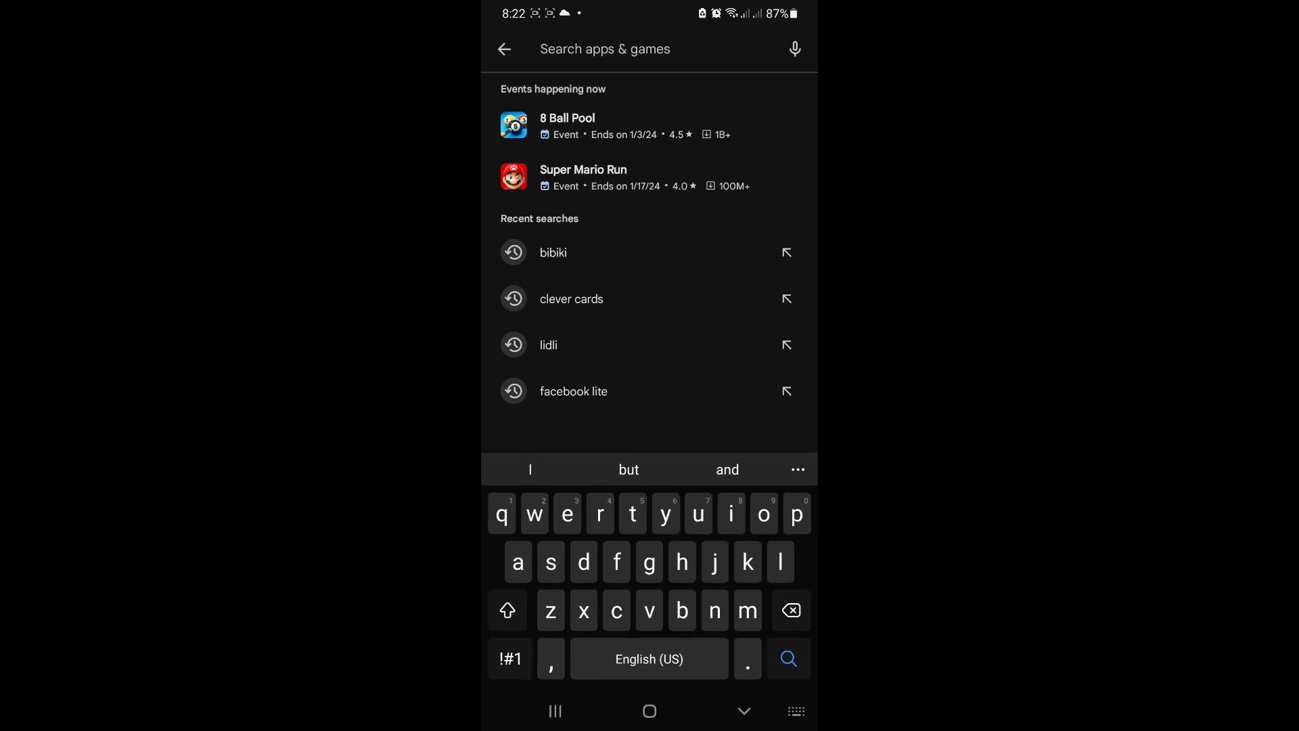
{"action": "type", "text": "bili"}
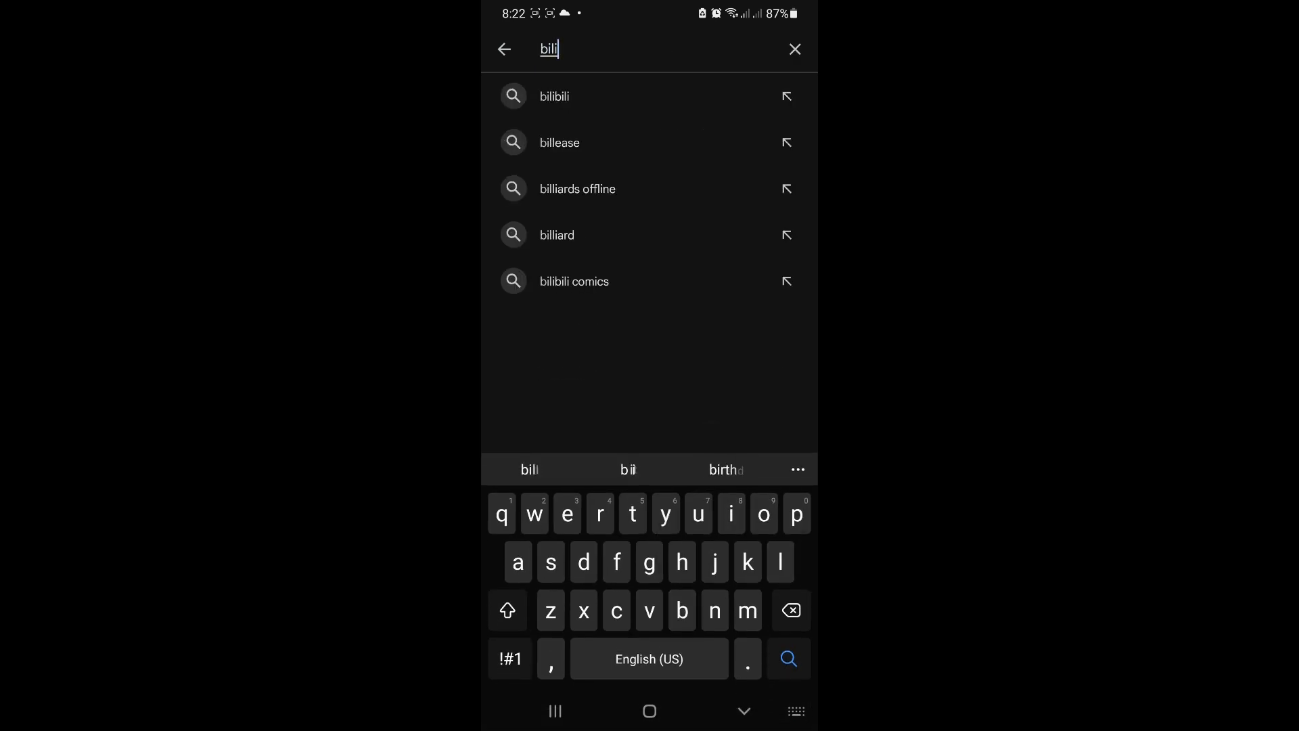
{"action": "left_click", "coordinate": [558, 96]}
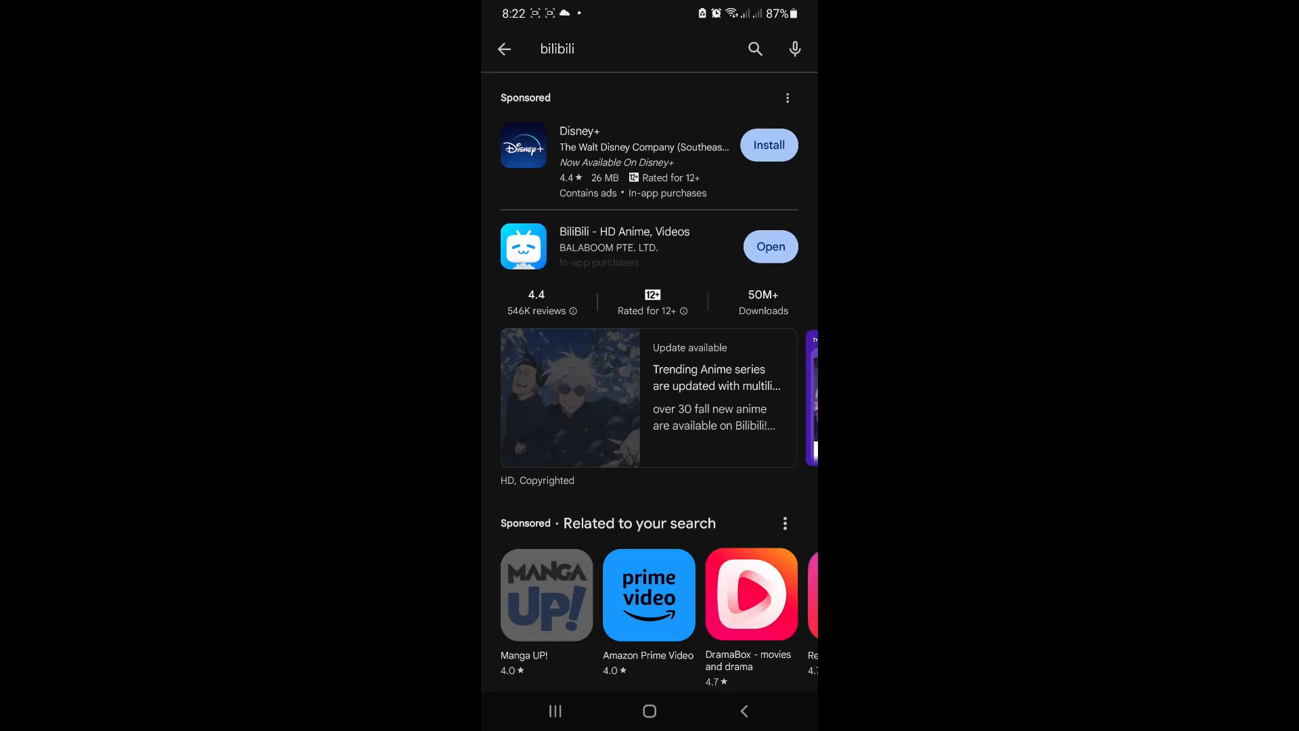
Show the BiliBili - HD Anime, Videos app details, listed as installed
{"action": "left_click", "coordinate": [625, 231]}
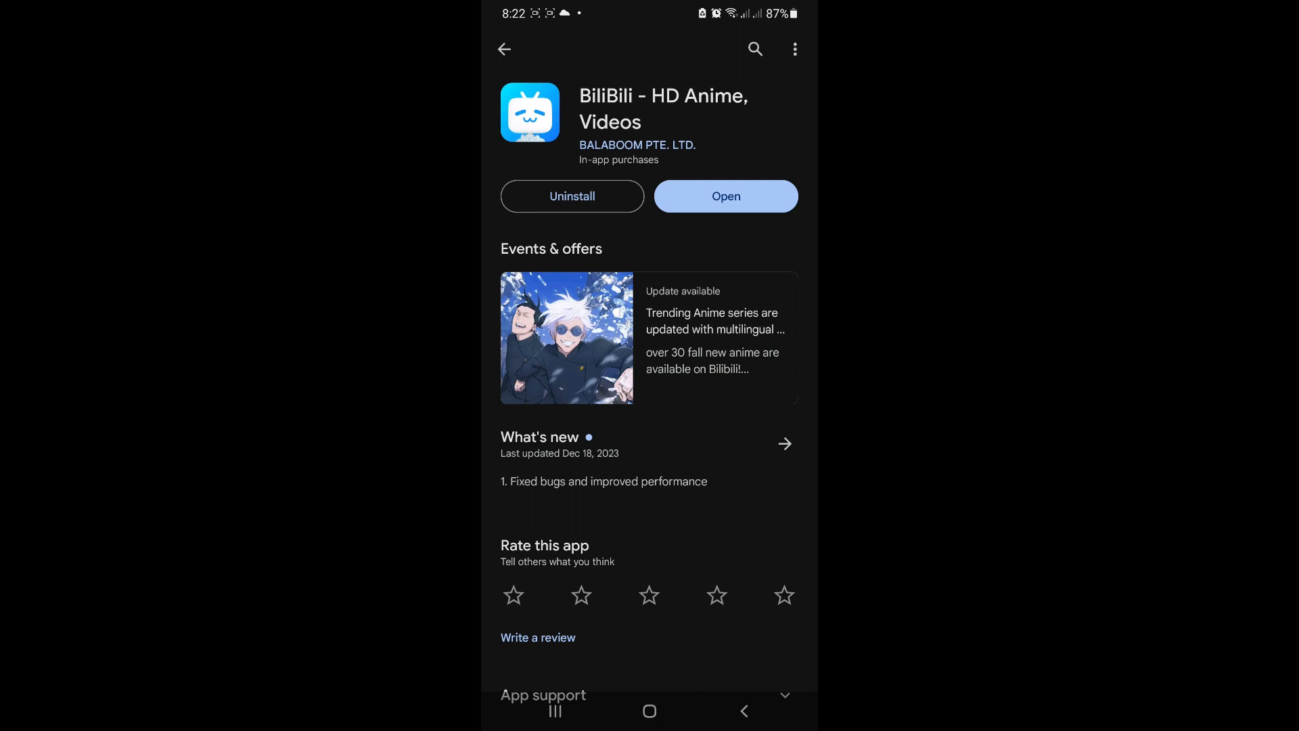
Uninstall BiliBili from the phone so it can be reinstalled
{"action": "left_click", "coordinate": [571, 196]}
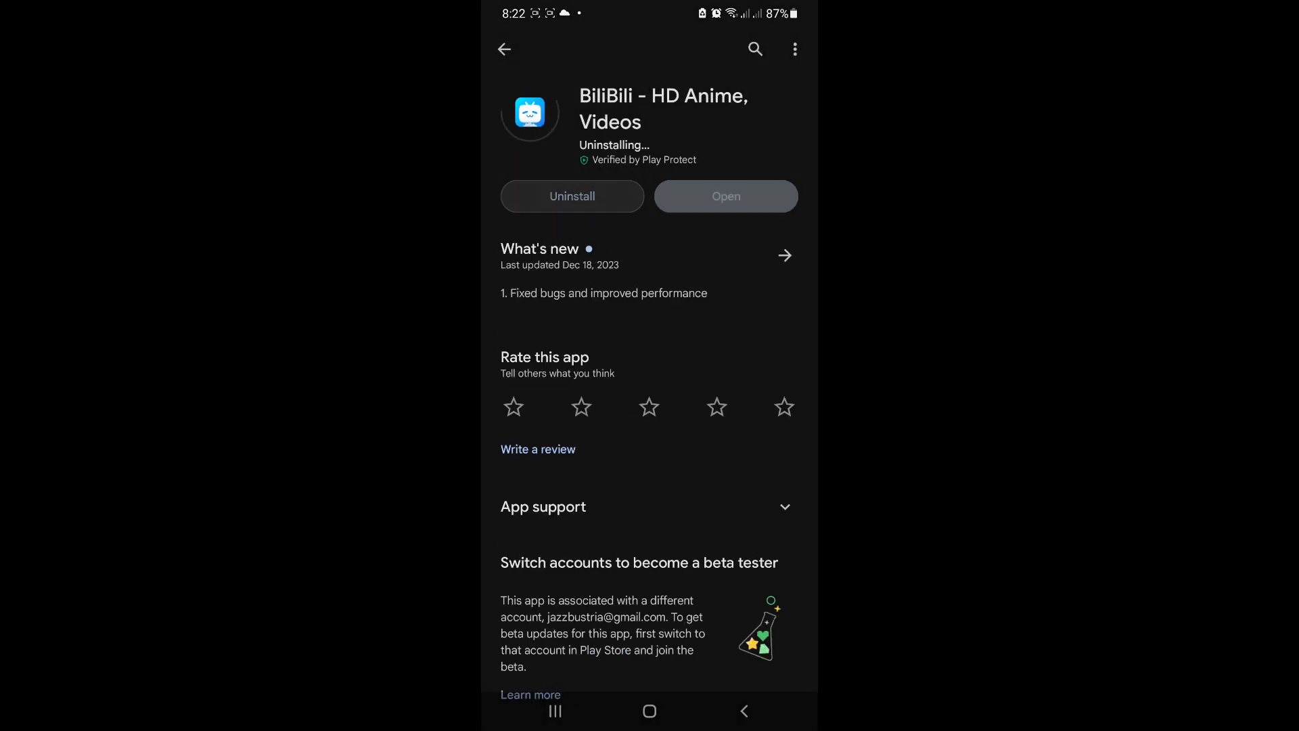